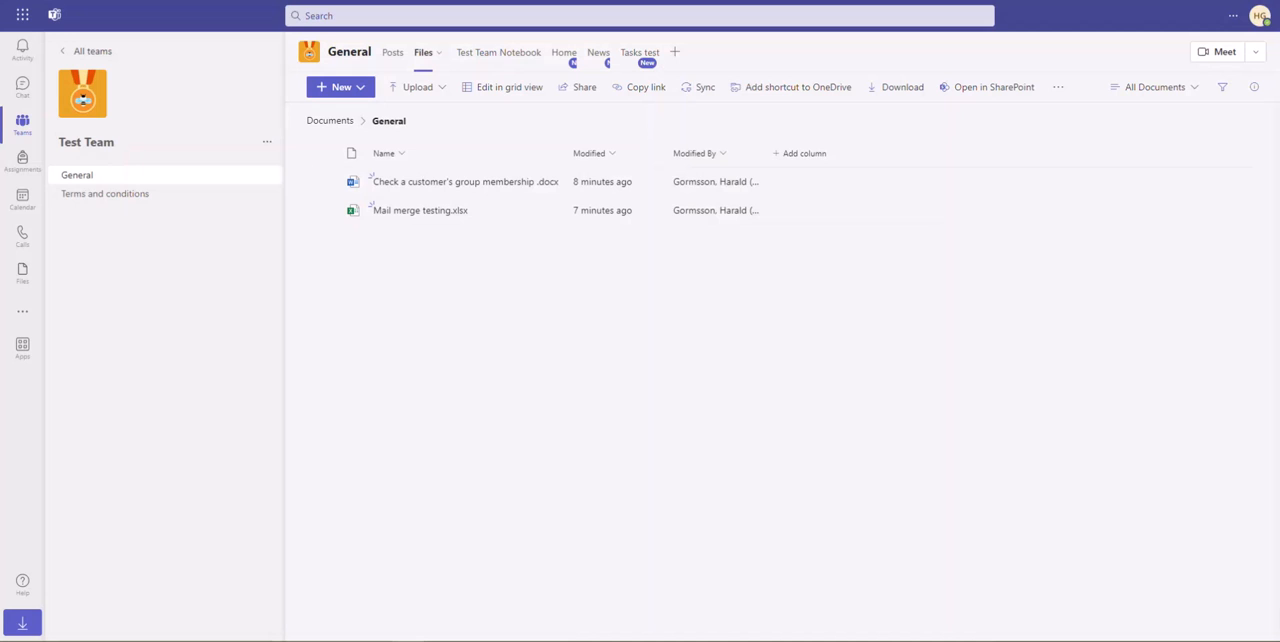
- Open the Test Team General channel's files in SharePoint from Teams
click(425, 52)
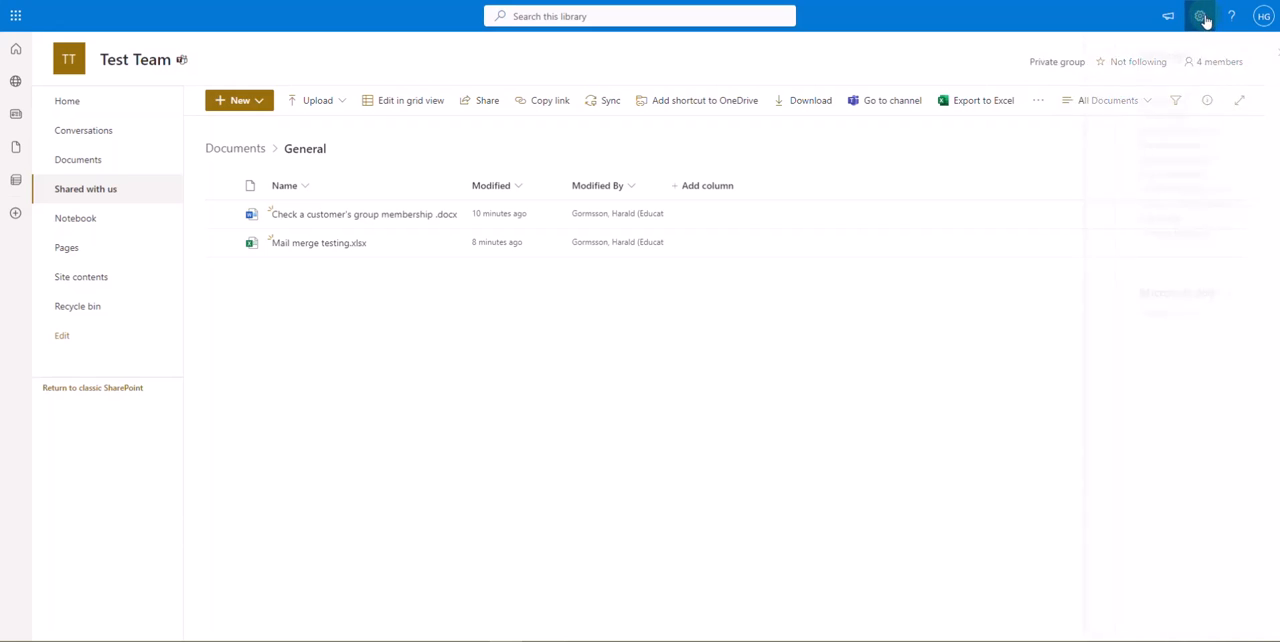
- Go through Site contents to reach the Test Team site's Site Settings page
click(1198, 18)
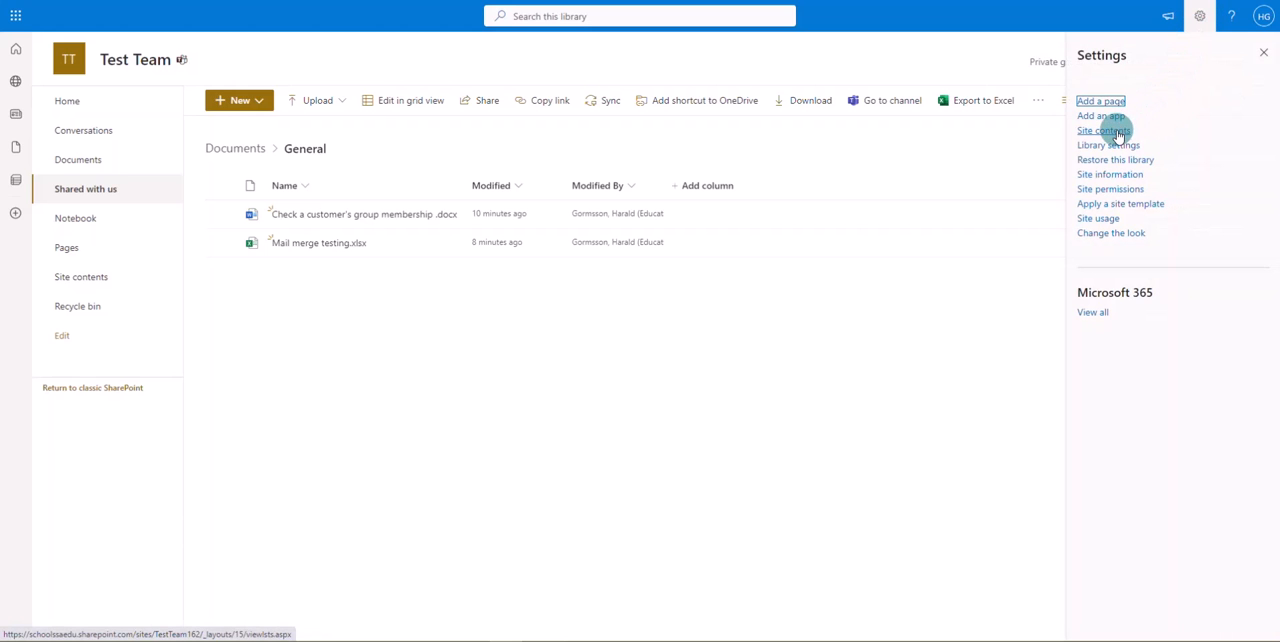
click(1102, 130)
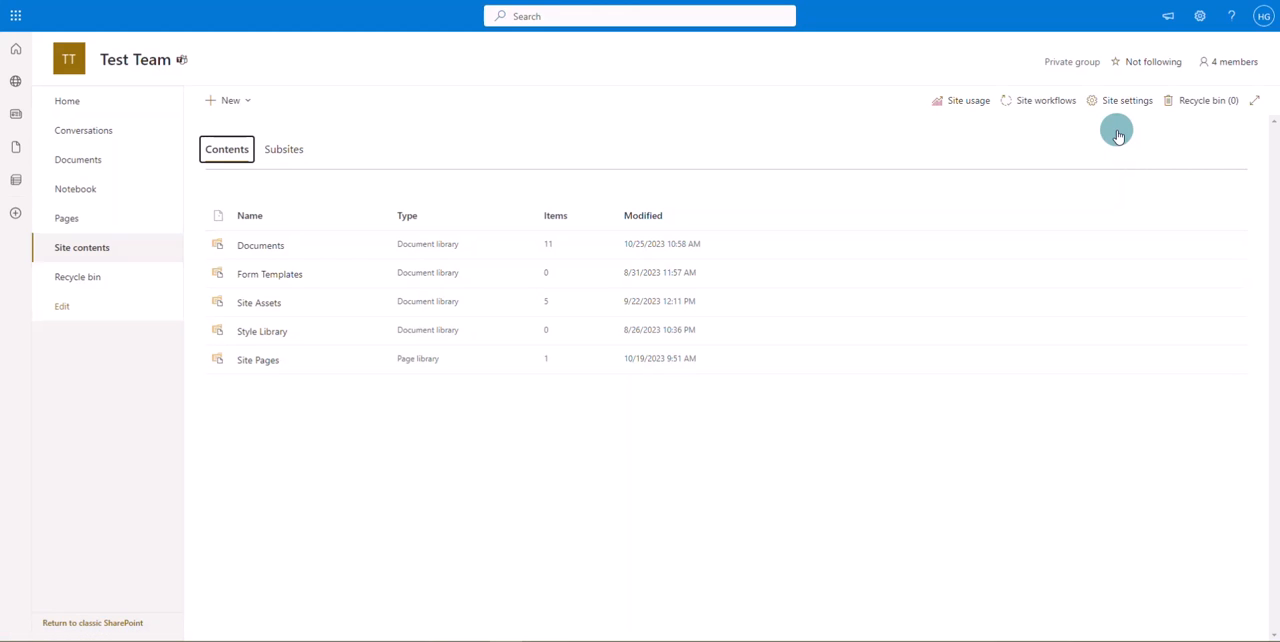
click(1120, 102)
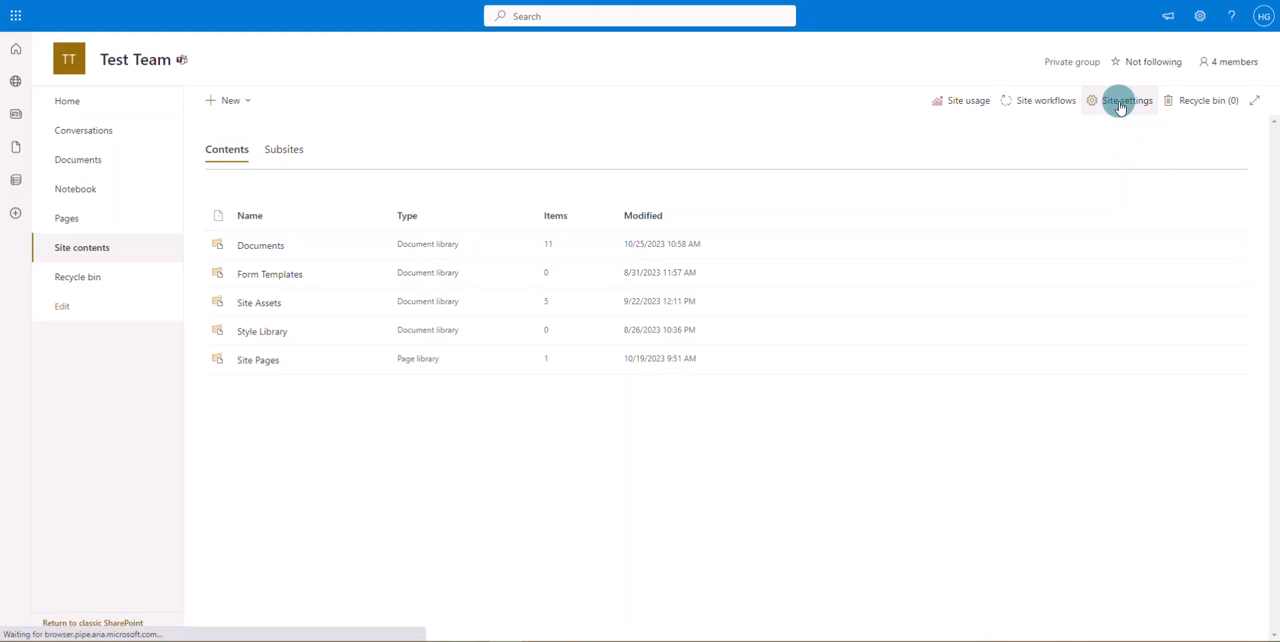
click(1123, 100)
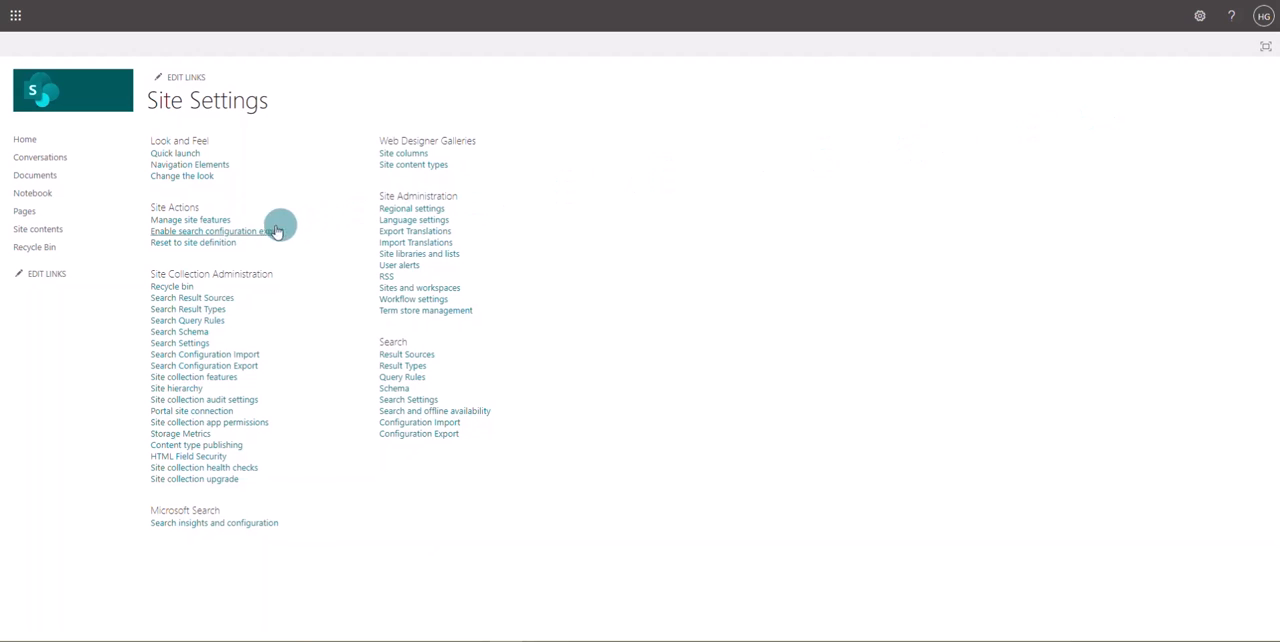
mouse_move(210, 220)
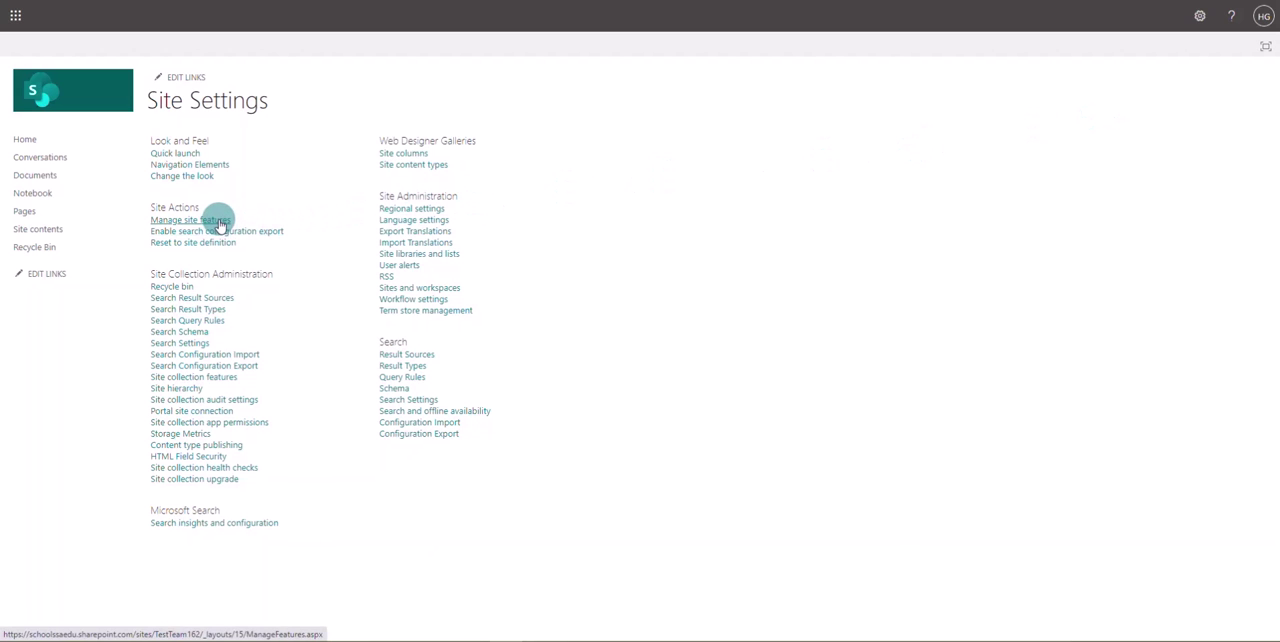
- Open Manage site features and scroll through the Site Features list
click(189, 220)
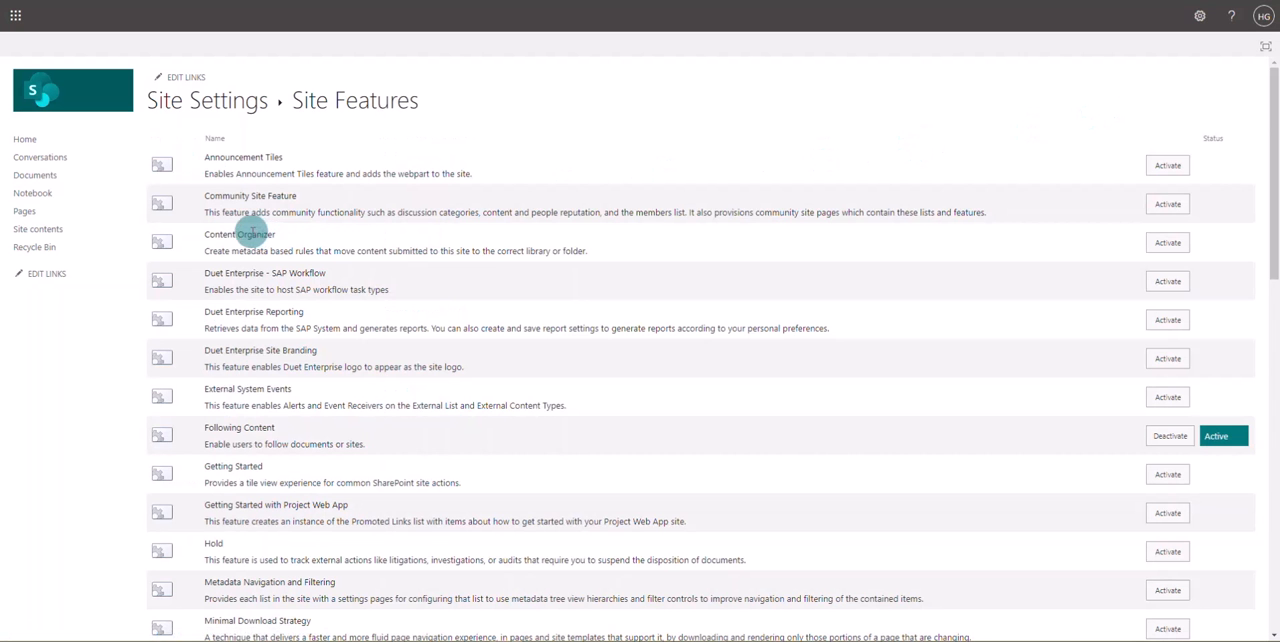
scroll(down, 3)
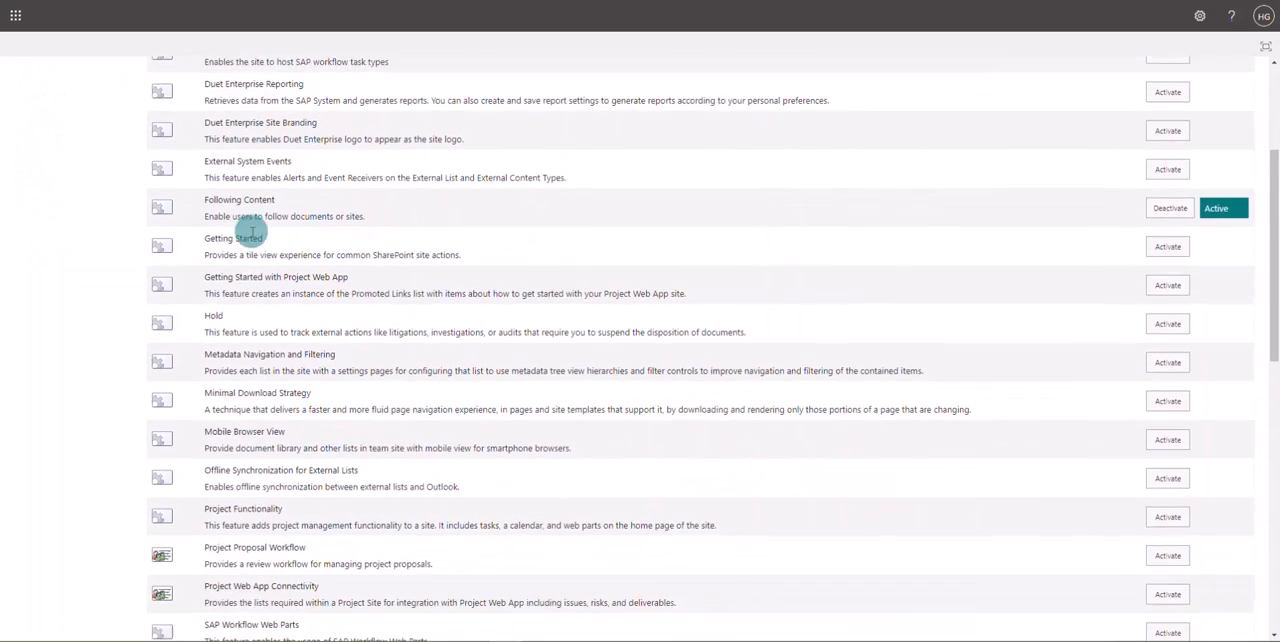
scroll(down, 3)
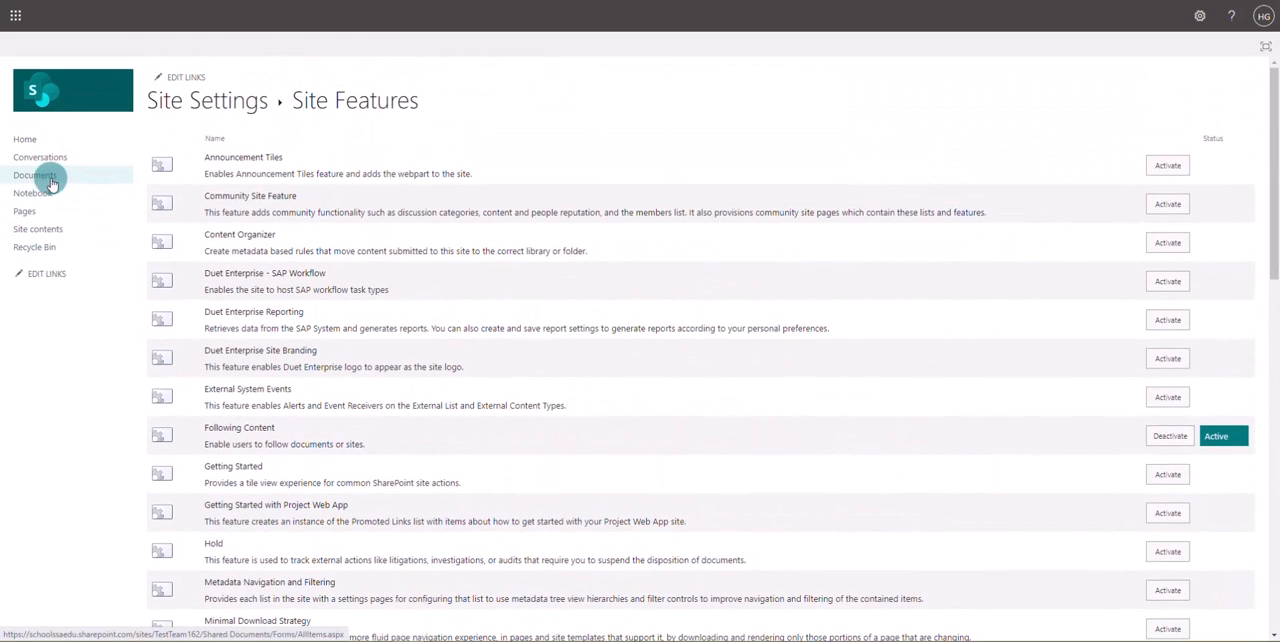
- Open the General folder in Documents and view Mail merge testing's activity card
click(32, 175)
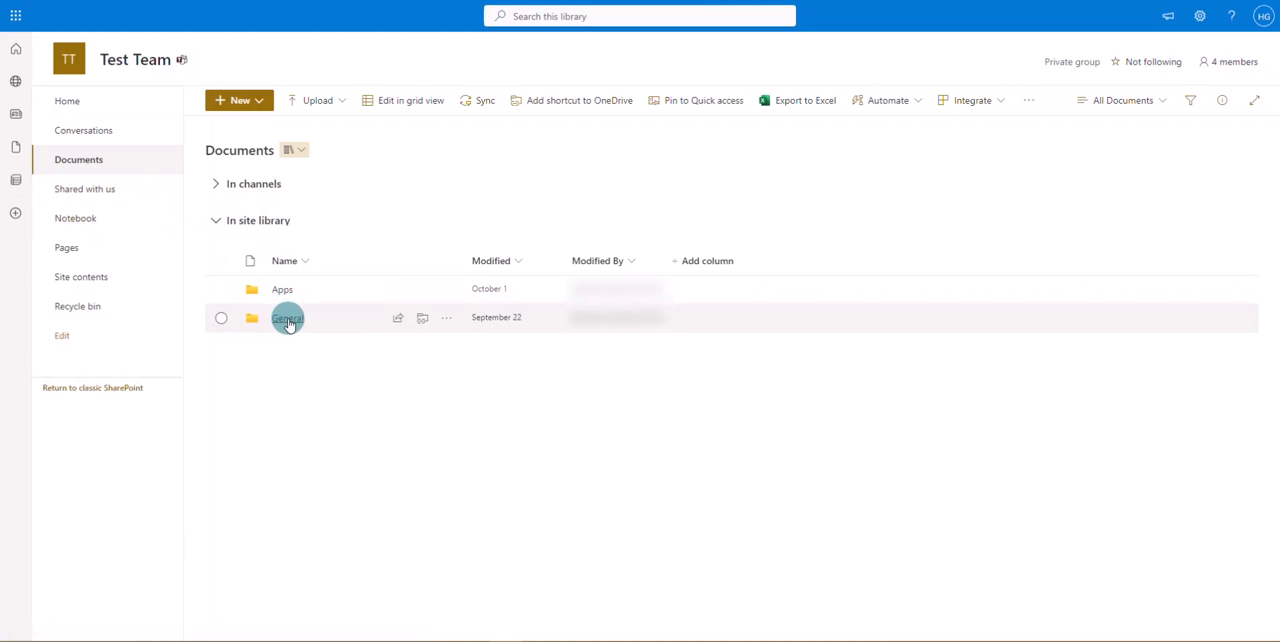
double_click(288, 317)
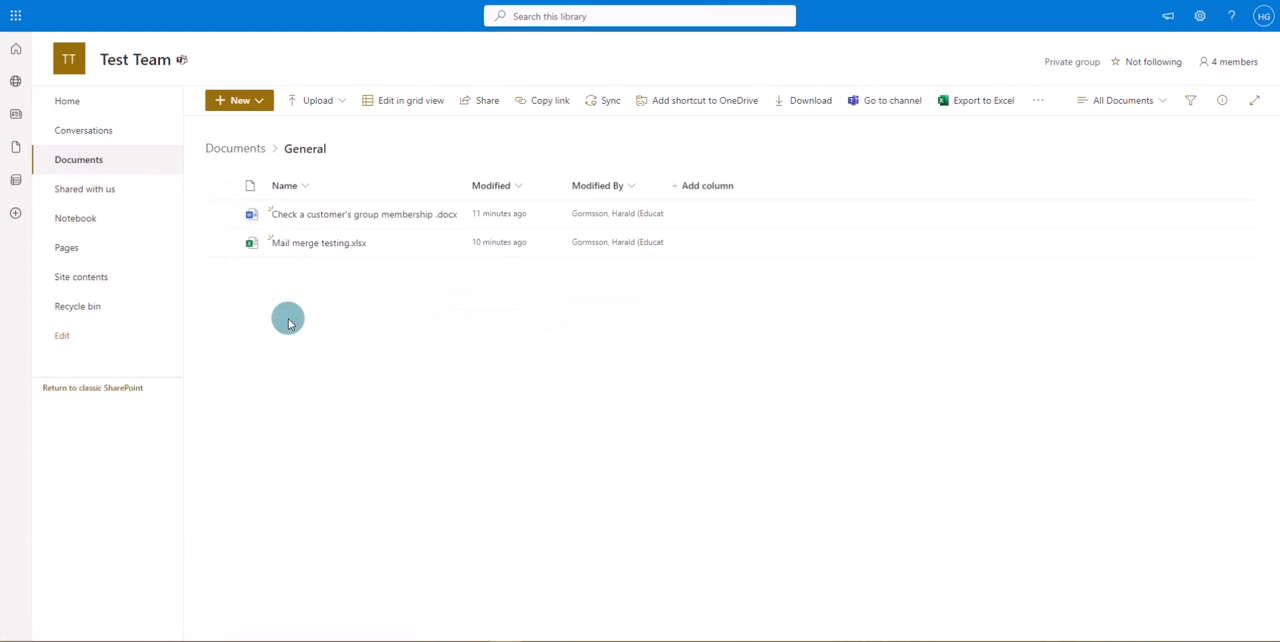
mouse_move(298, 320)
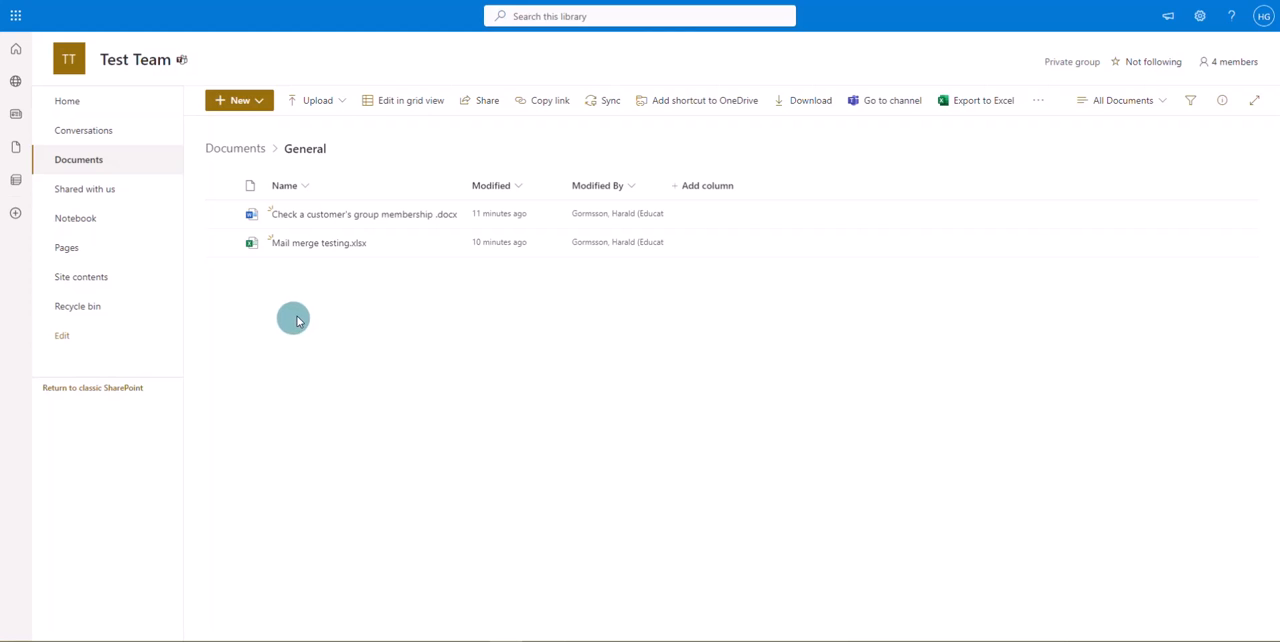
click(451, 243)
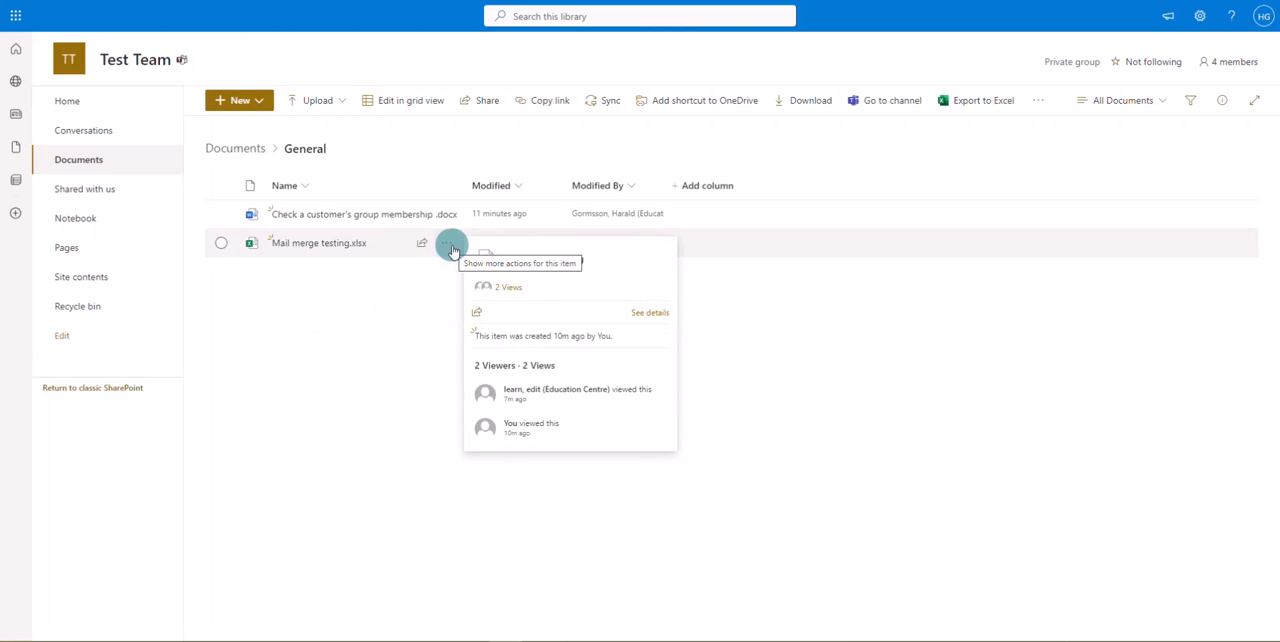
- Select Mail merge testing.xlsx in the General folder
click(220, 243)
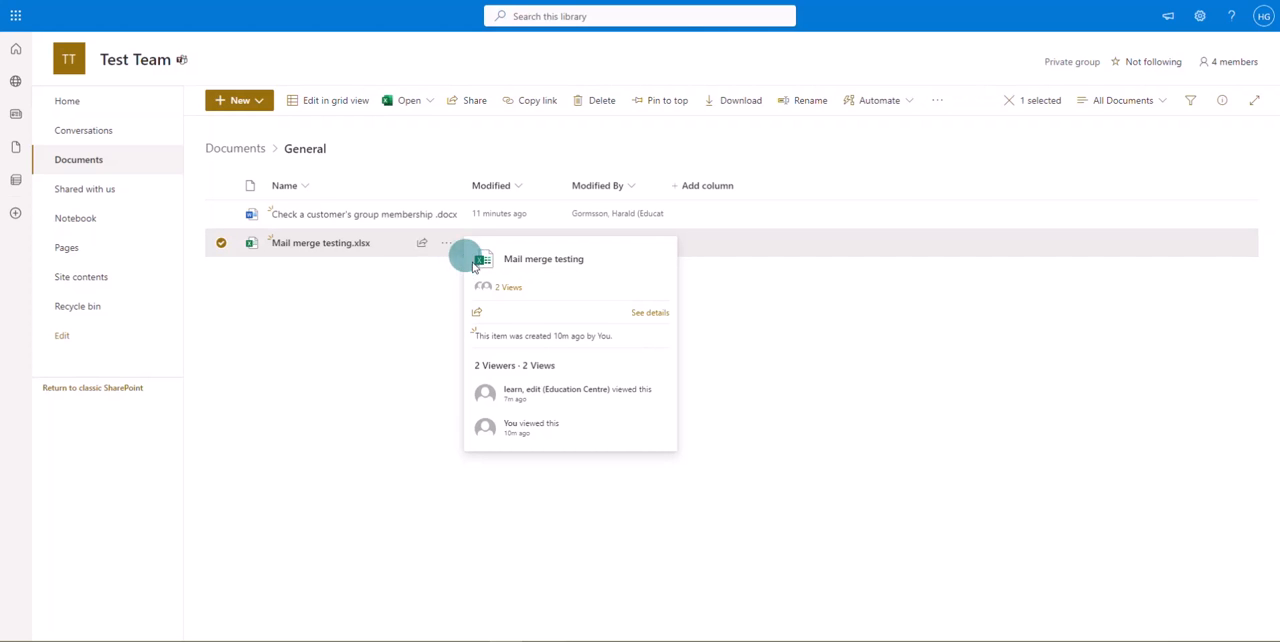
mouse_move(512, 287)
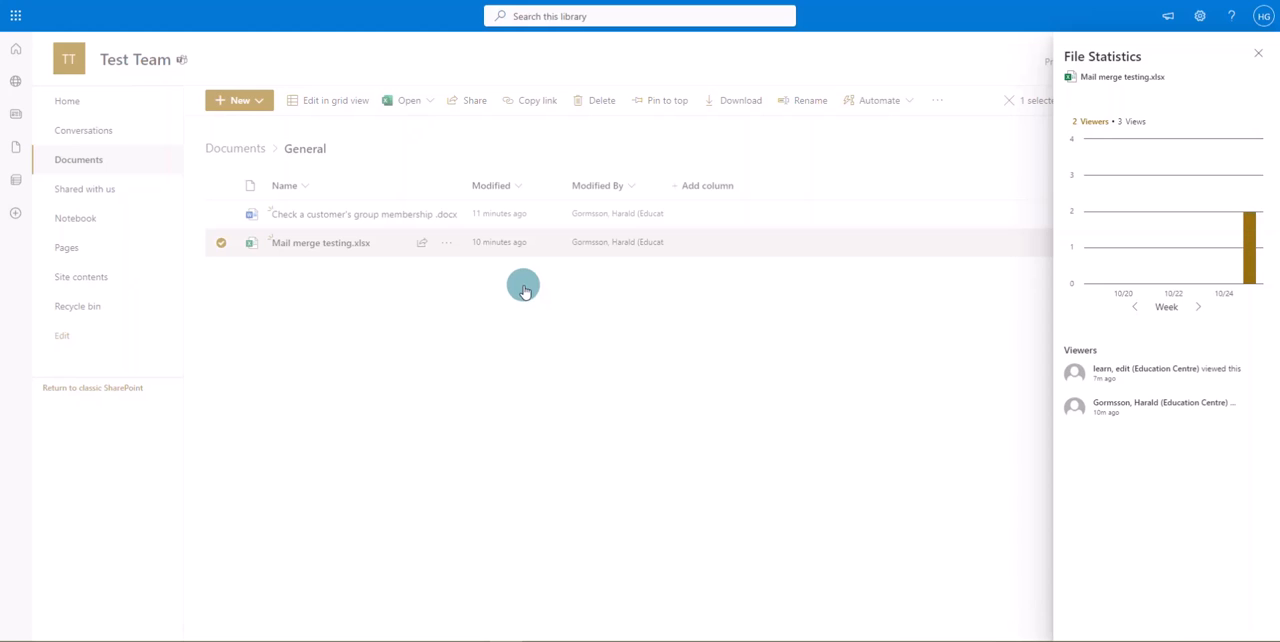
mouse_move(1200, 492)
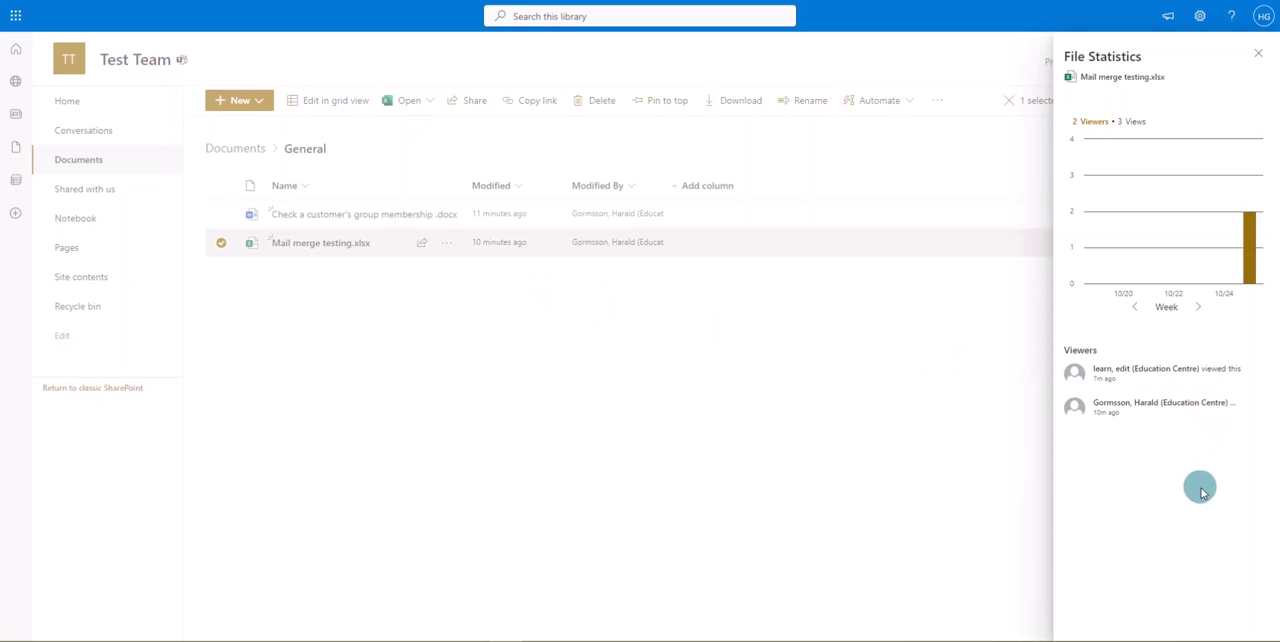